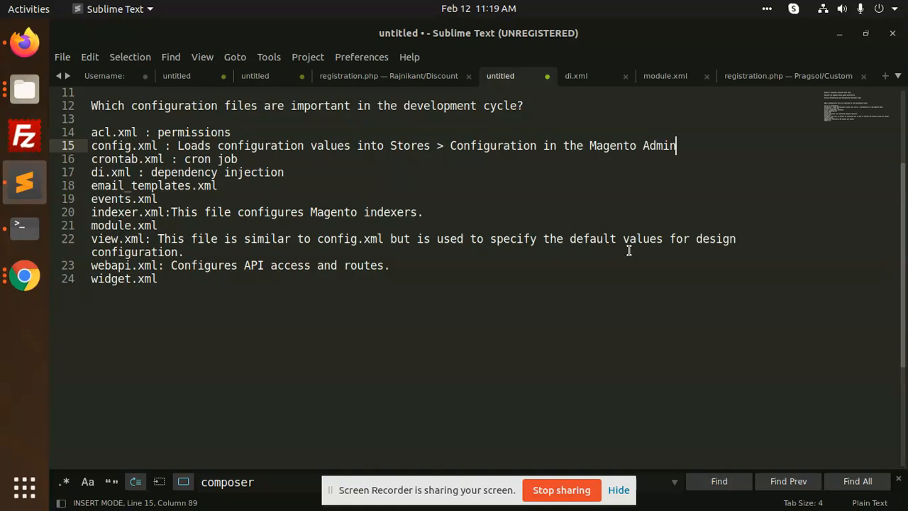
mouse_move(622, 234)
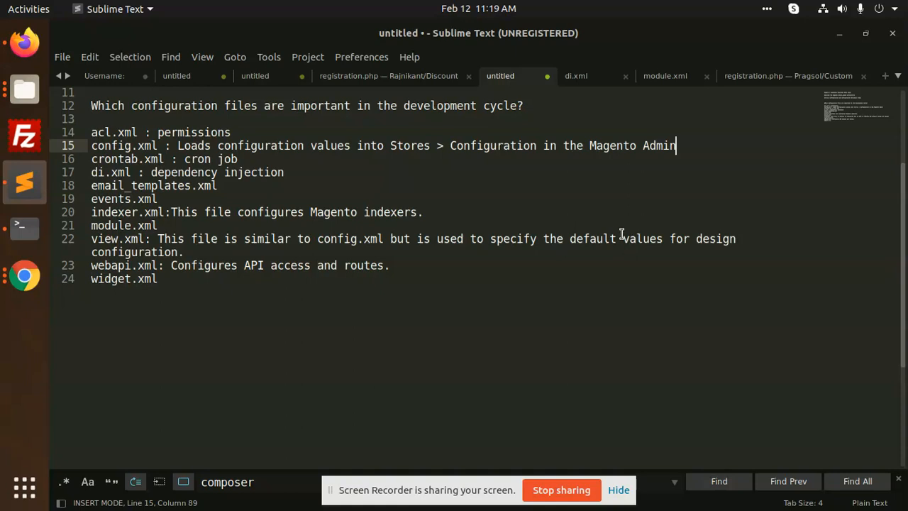
mouse_move(366, 258)
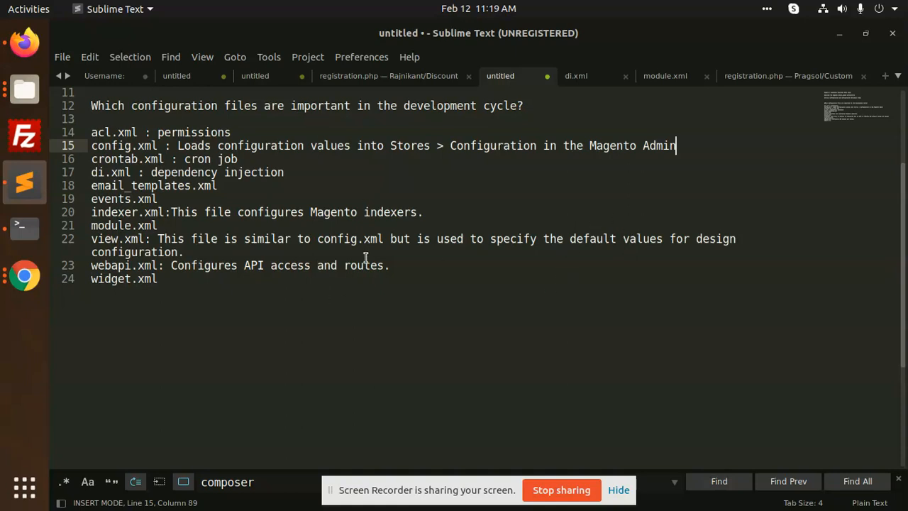
mouse_move(258, 313)
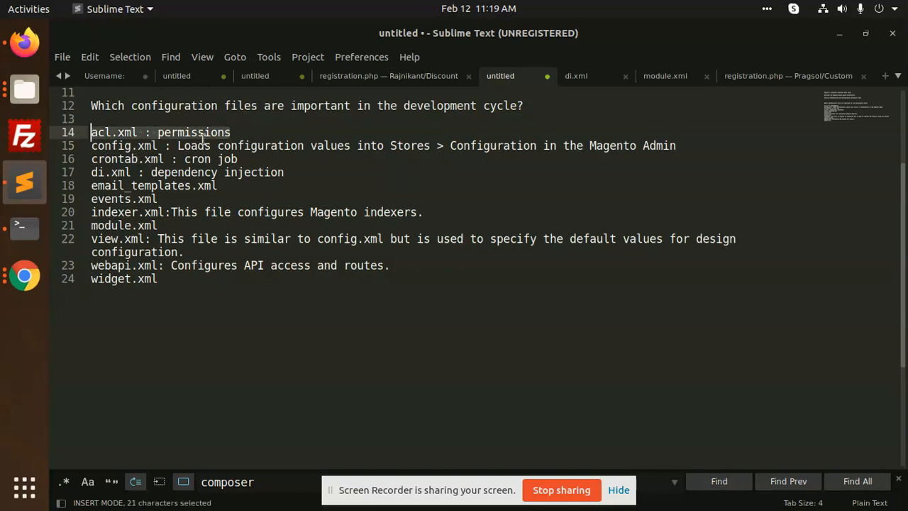
Step: Bring the Files window showing /var/www/html/mern/test to the front
click(235, 159)
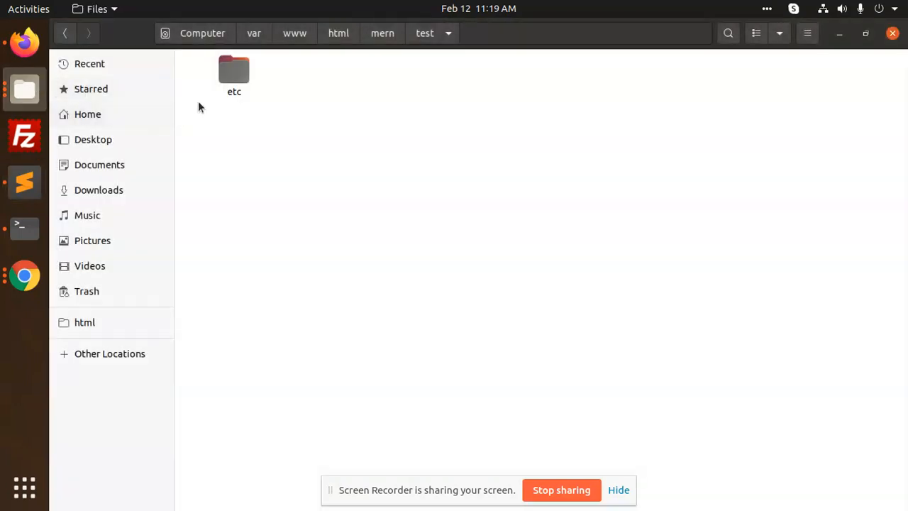
Step: Enter the etc folder and bring up the actions available for config.xml
click(234, 71)
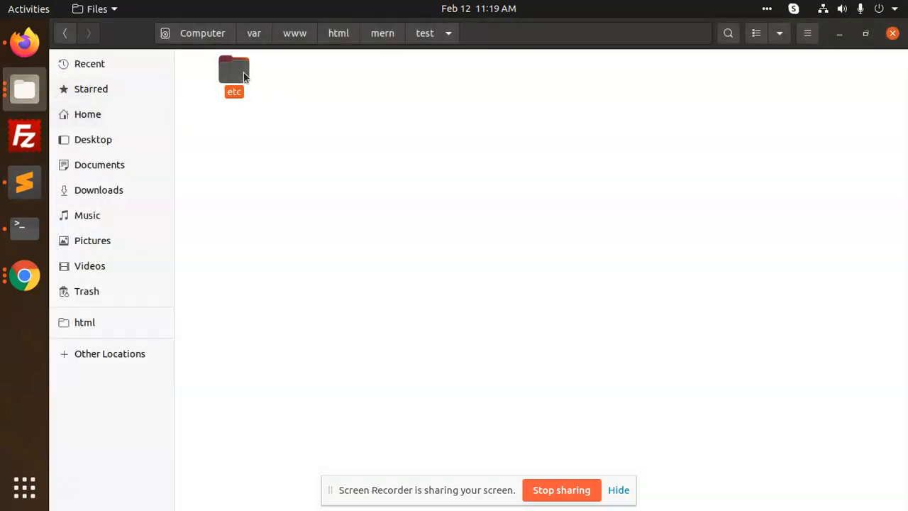
double_click(232, 71)
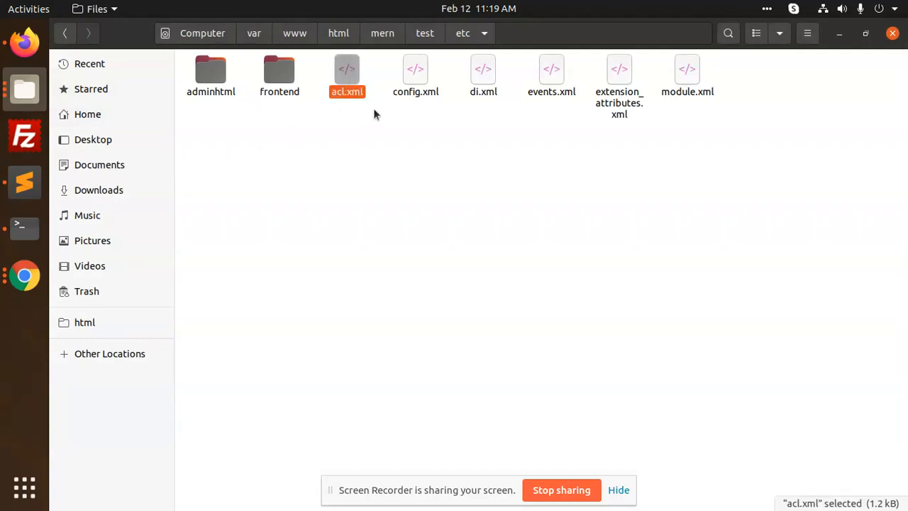
click(416, 74)
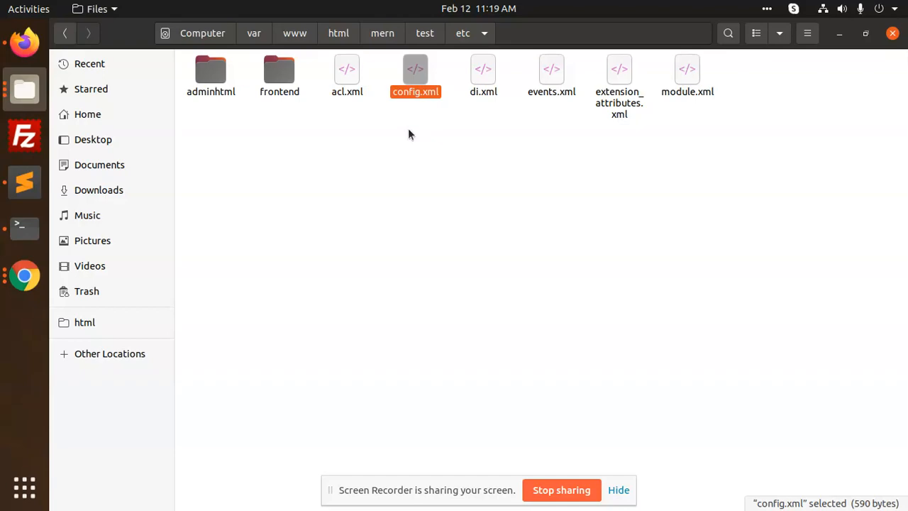
right_click(415, 71)
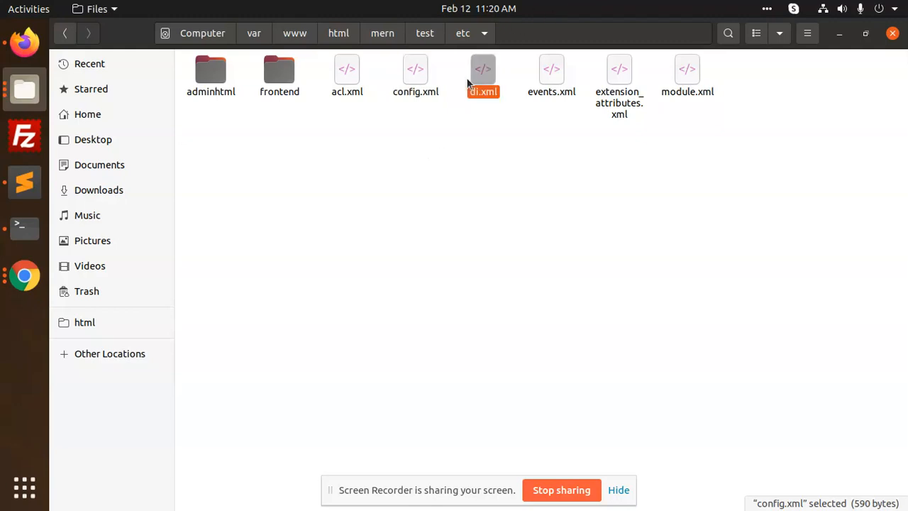
click(482, 76)
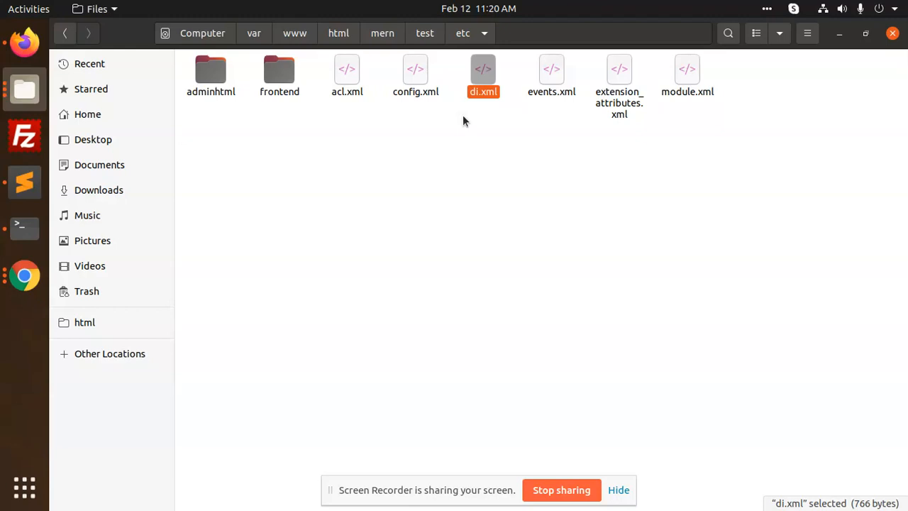
click(551, 78)
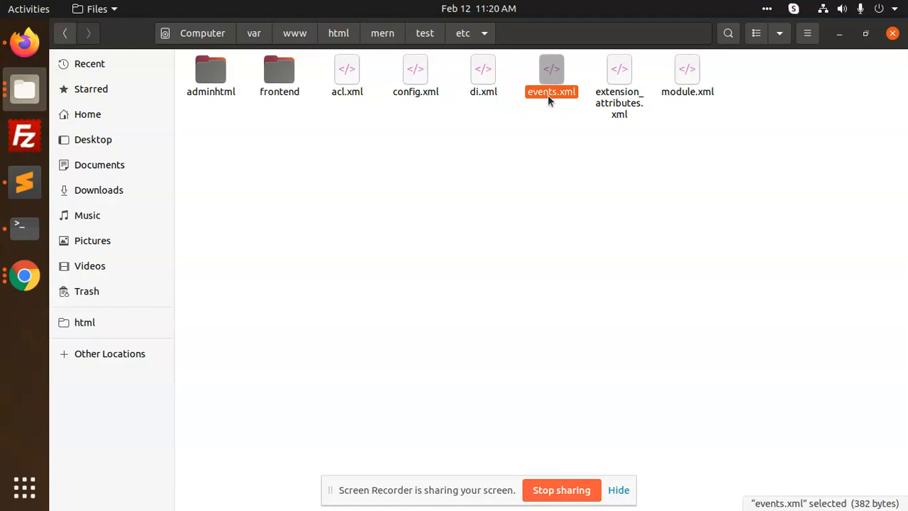
mouse_move(636, 112)
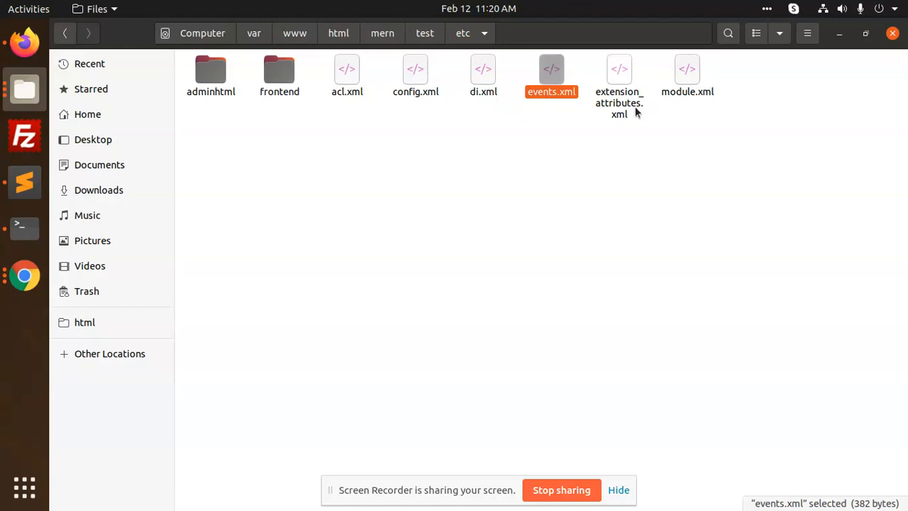
Step: View extension_attributes.xml in Files, then return to the configuration-file notes
click(618, 78)
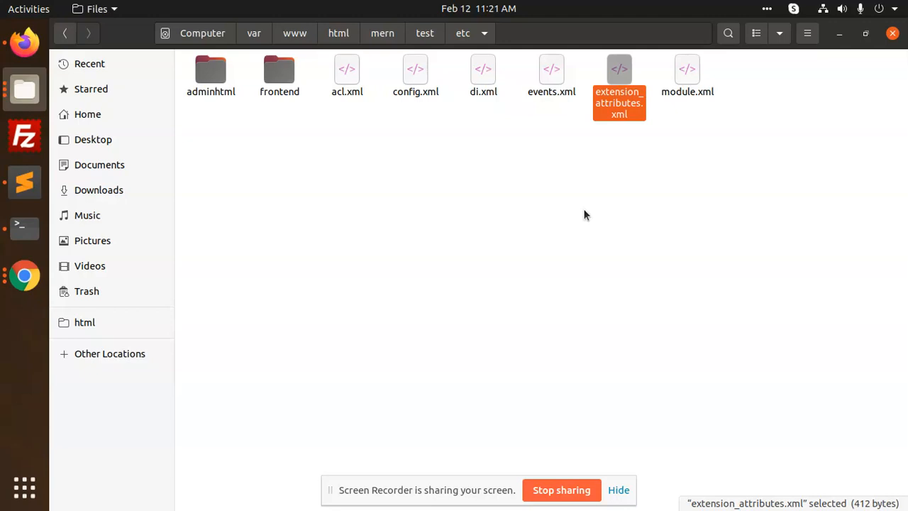
mouse_move(202, 184)
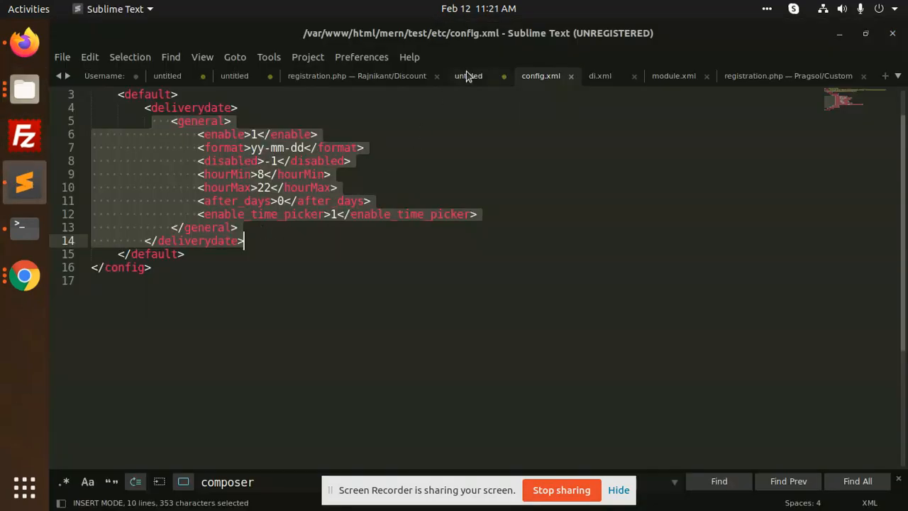
click(468, 76)
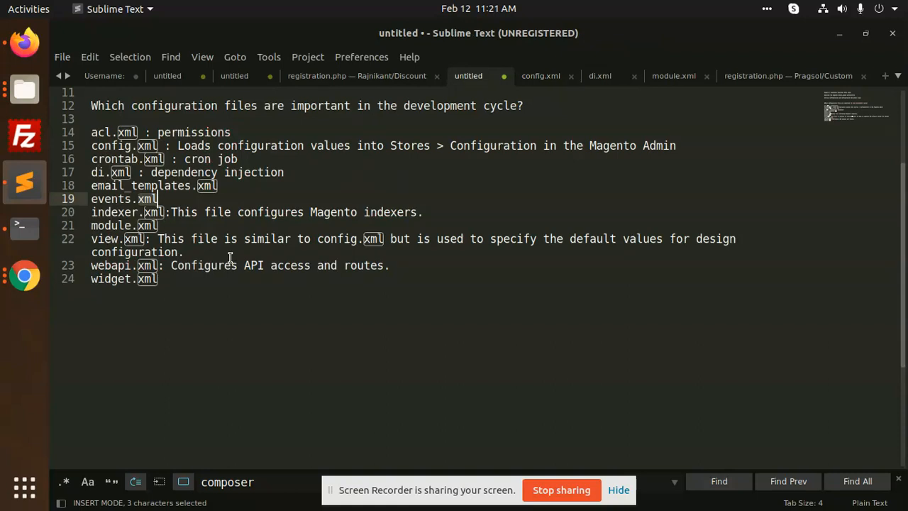